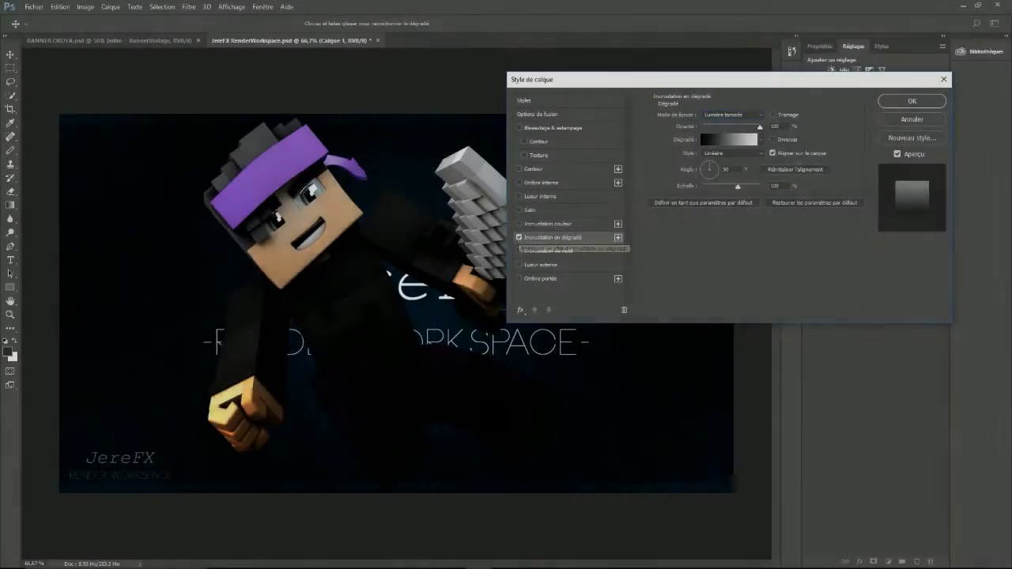
Step: Turn on Inner Glow in Layer Style and confirm the sword character render's effect
click(542, 196)
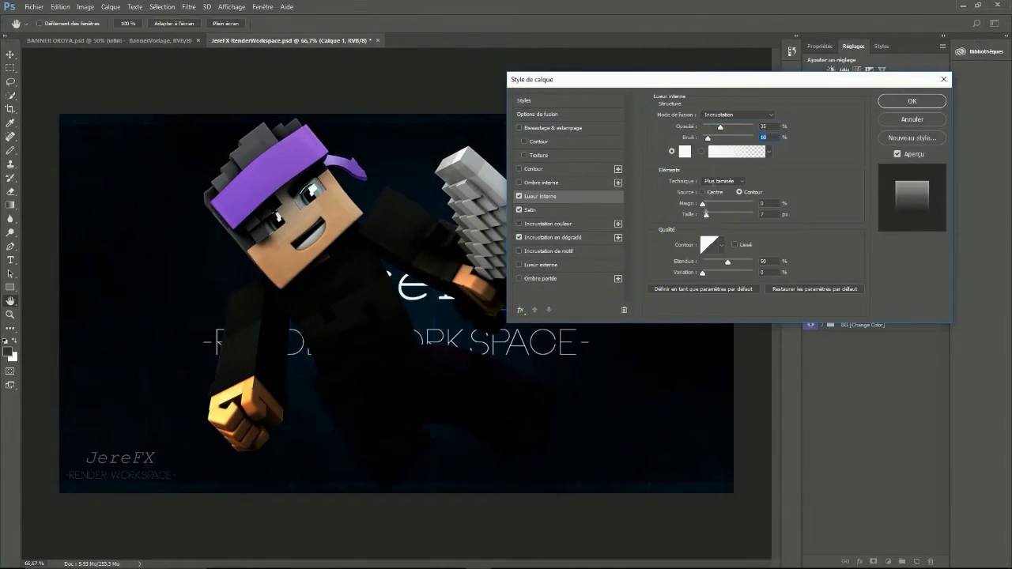
click(910, 100)
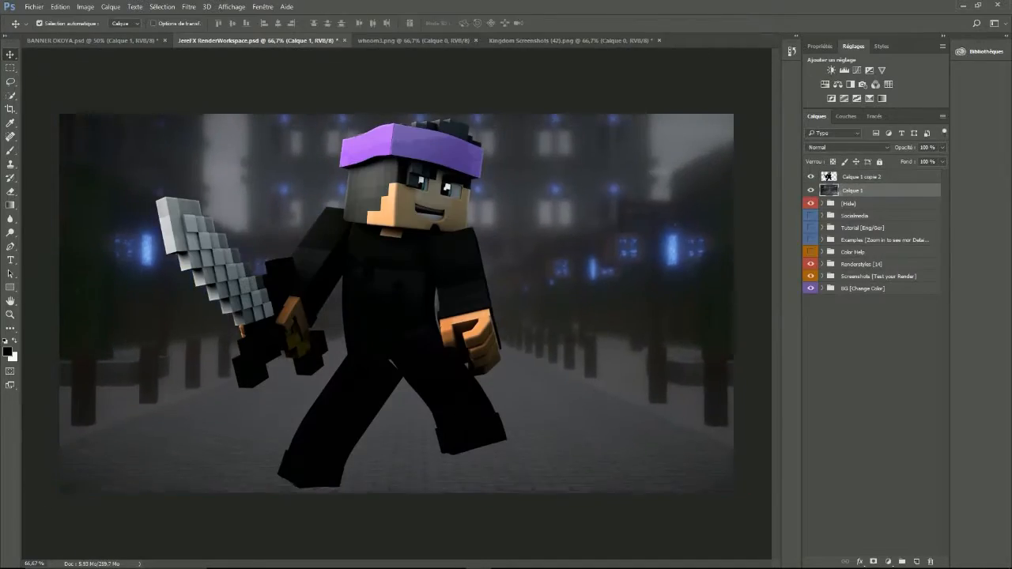
Step: Scale the sword character render into the BANNER OKOYA document's central strip
click(95, 43)
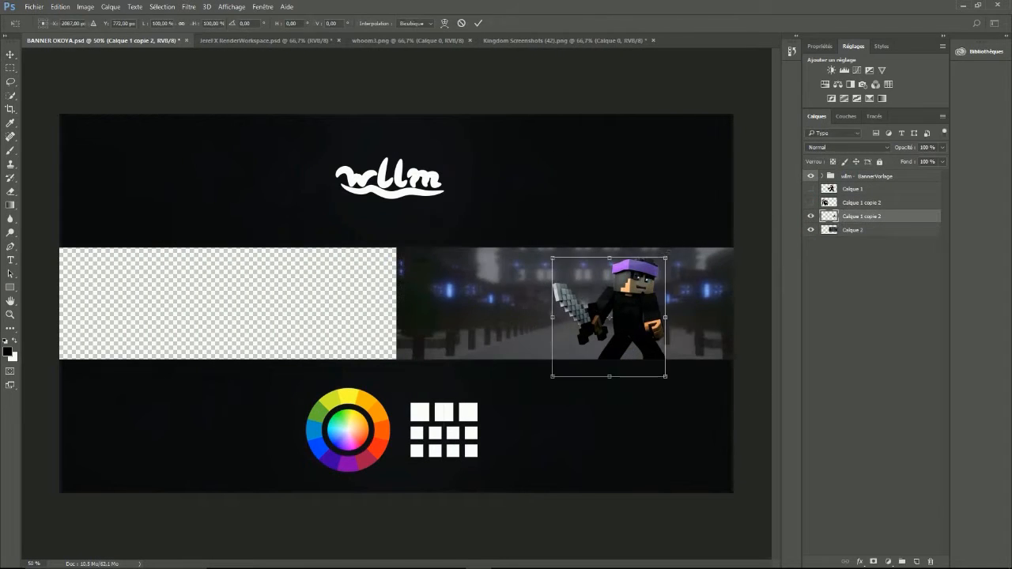
drag(608, 316, 304, 304)
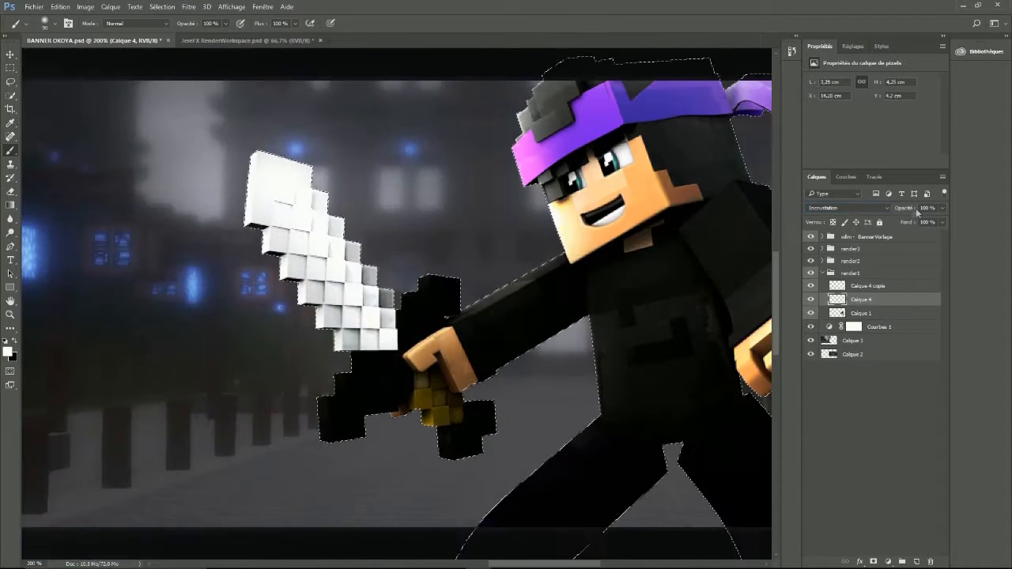
click(379, 42)
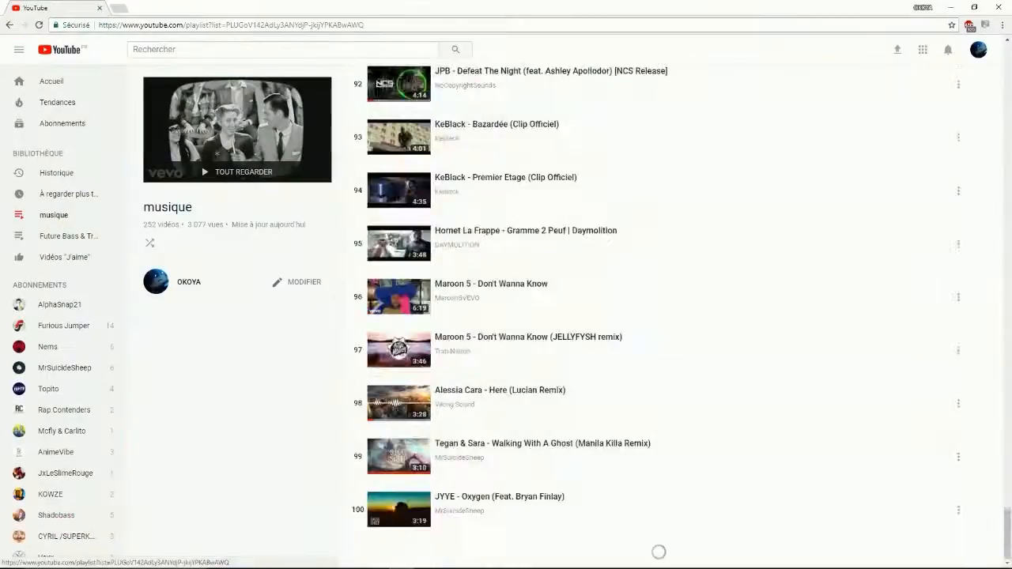
Step: Switch from Photoshop to the browser showing the musique playlist
key(alt+tab)
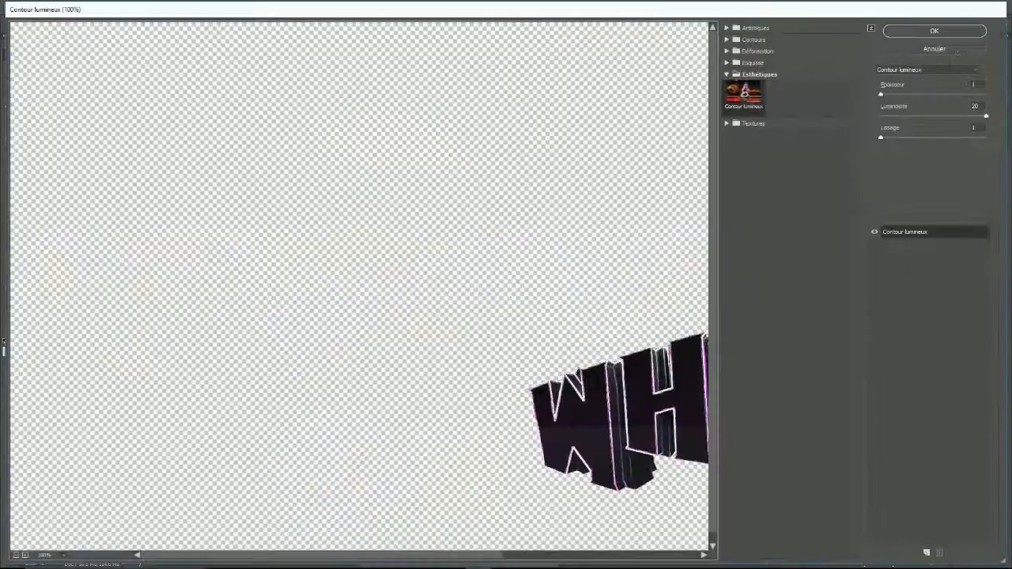
Step: Close the Glowing Edges Filter Gallery preview on the WHOOM text
click(935, 30)
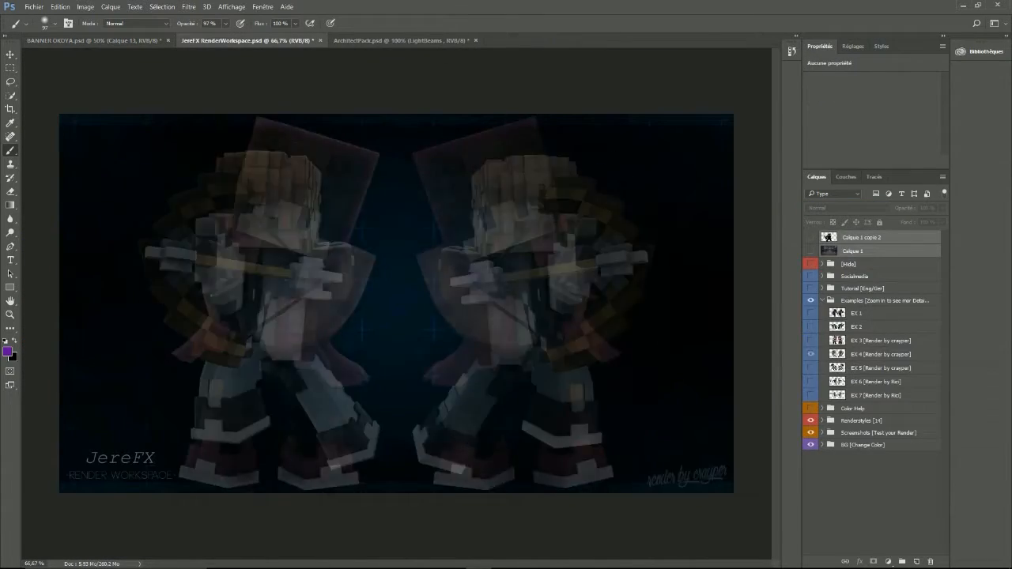
Step: Commit the Swipe layer's resize, then switch to ArchitectPack.psd, triggering a scratch-disk error
click(404, 40)
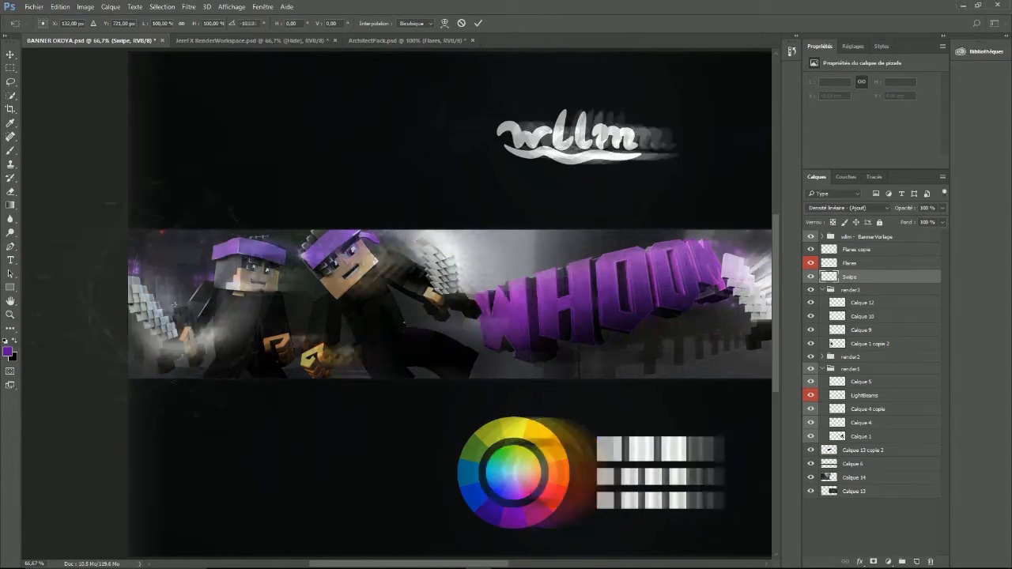
click(115, 7)
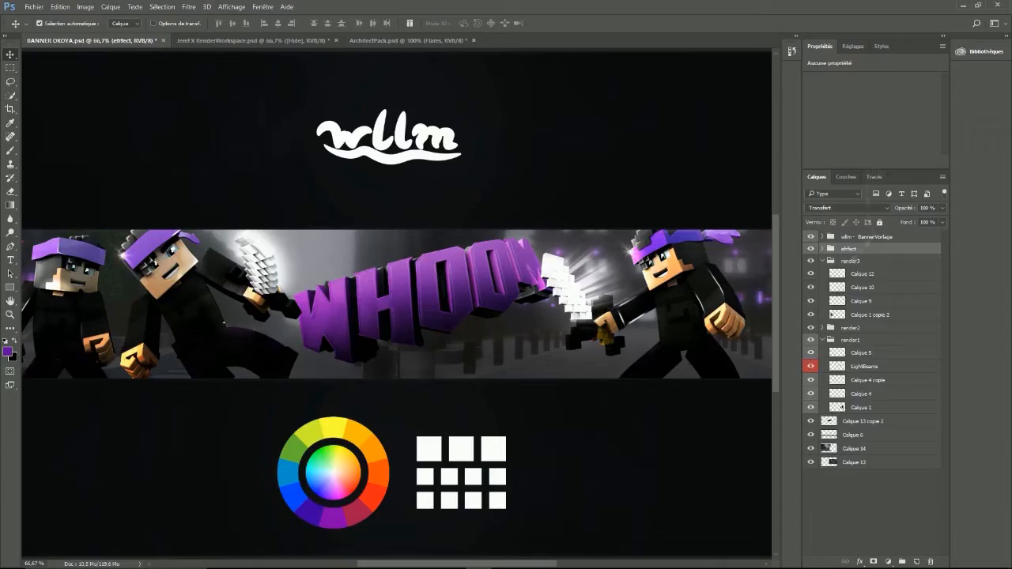
click(407, 40)
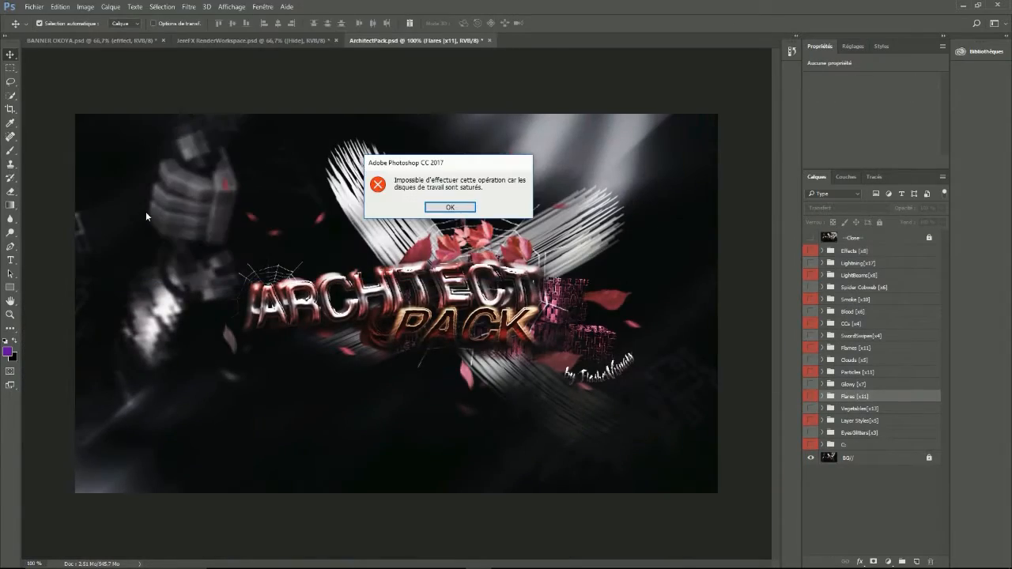